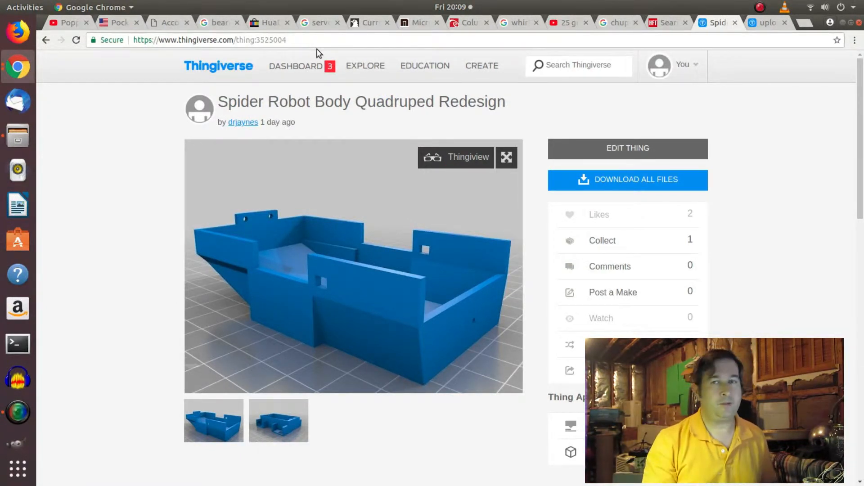
mouse_move(301, 253)
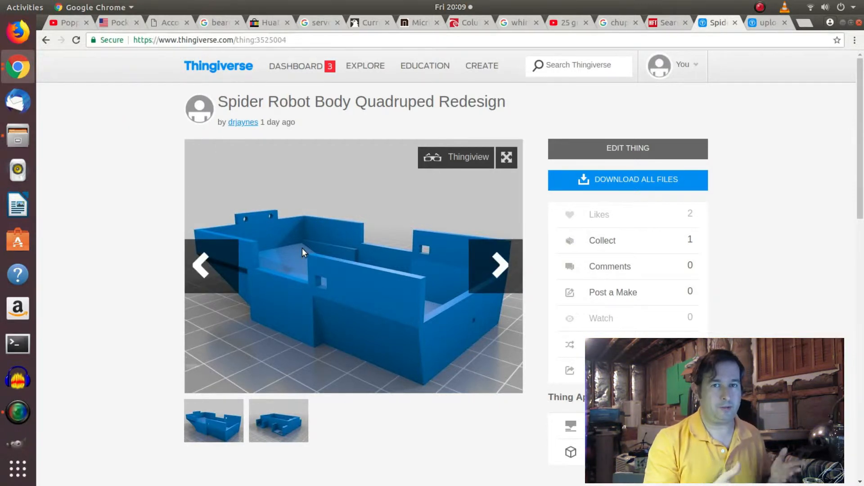
mouse_move(331, 287)
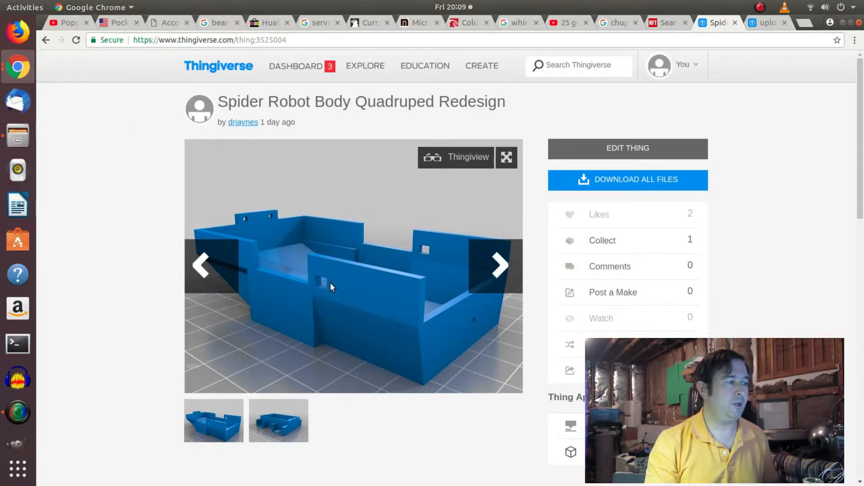
Scroll through the Spider Robot Body Quadruped Redesign thing page.
scroll("down", 3)
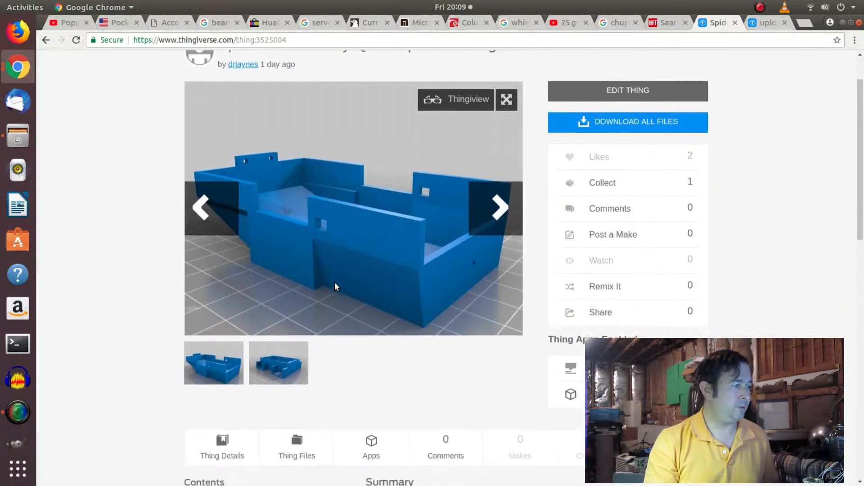
scroll("up", 3)
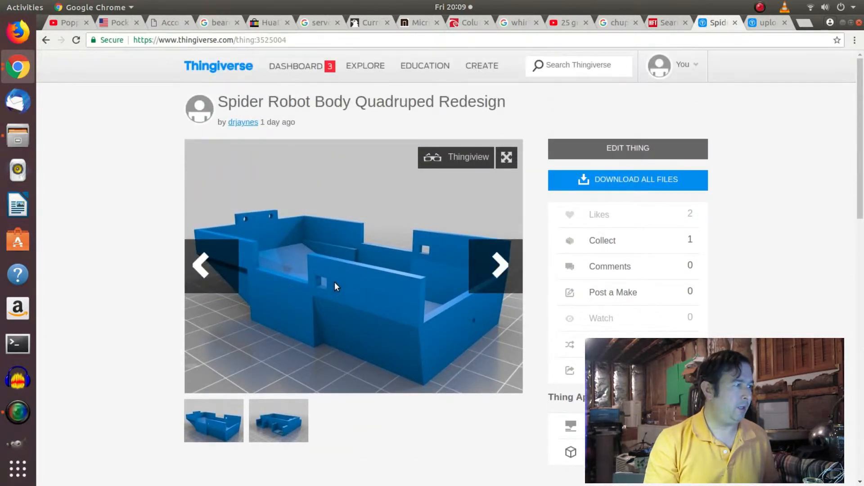
scroll("down", 3)
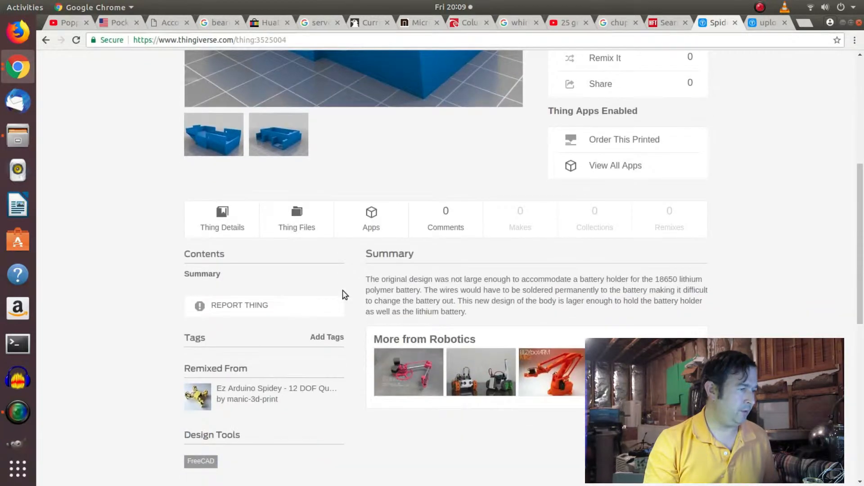
scroll("up", 3)
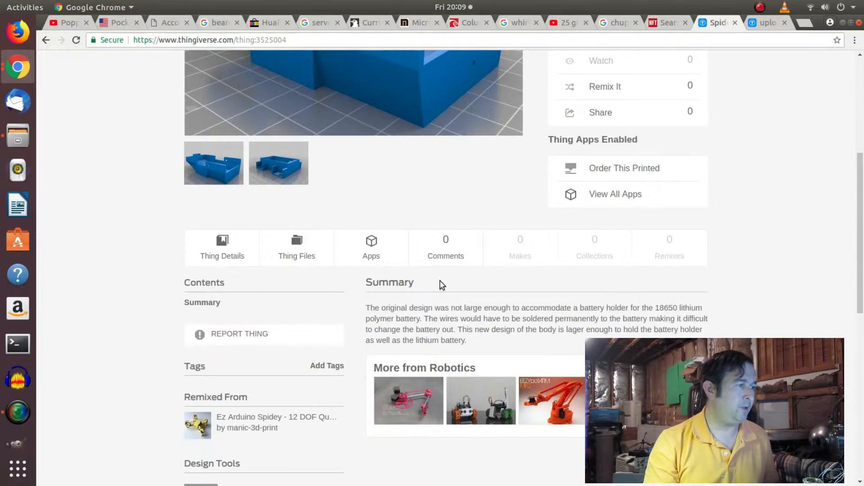
scroll("up", 3)
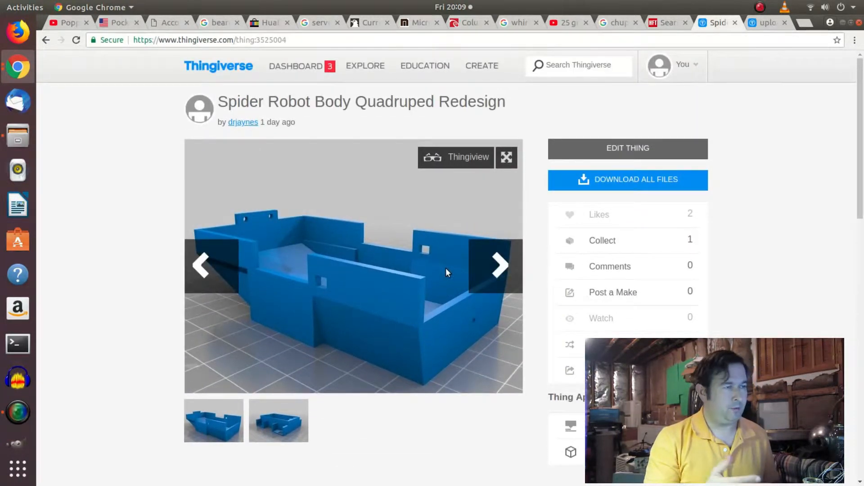
scroll("down", 3)
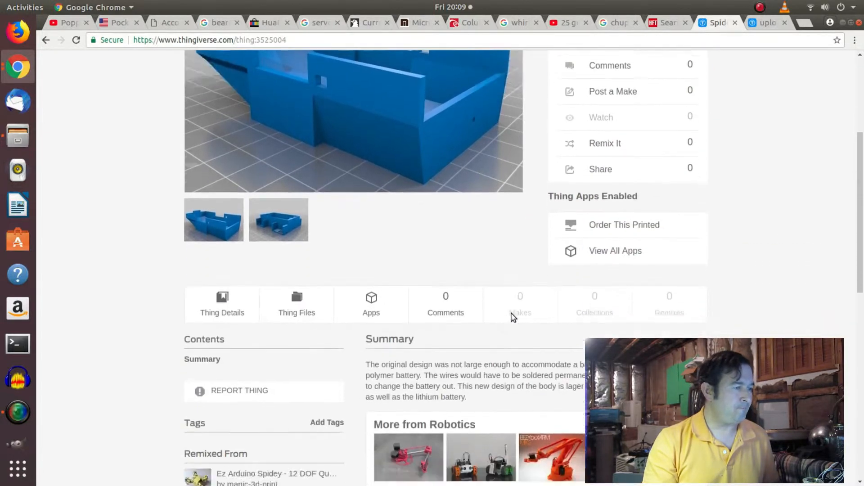
scroll("up", 3)
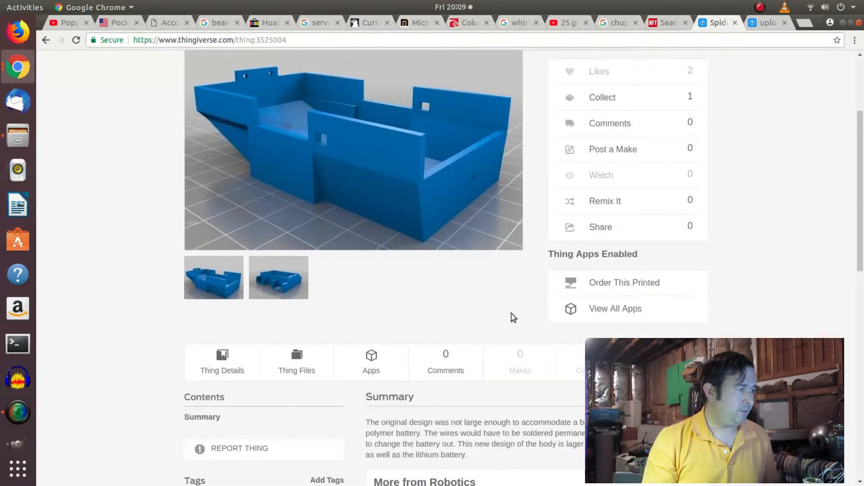
scroll("up", 3)
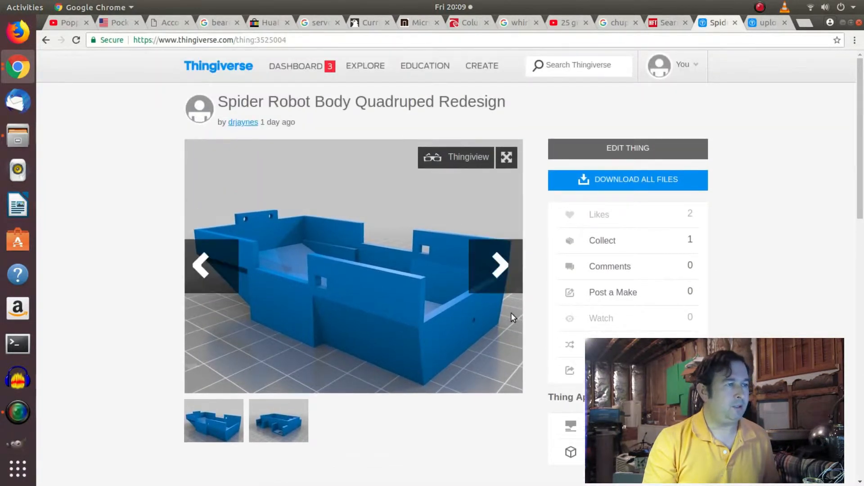
scroll("down", 3)
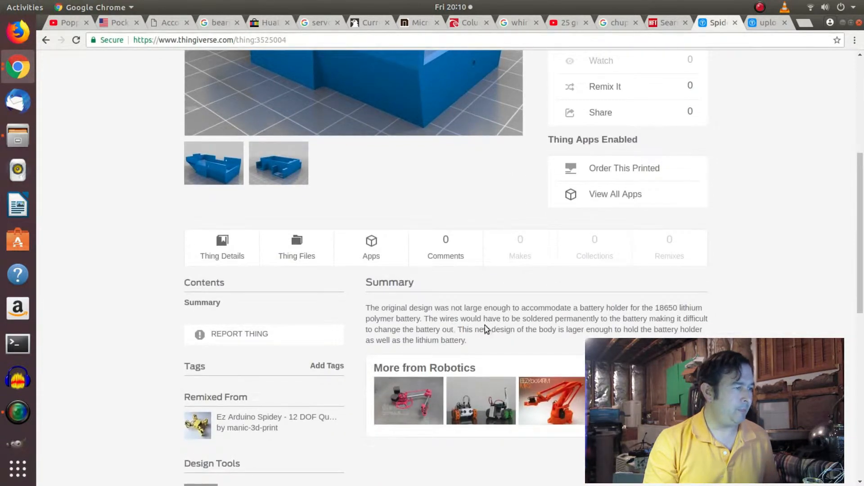
scroll("up", 3)
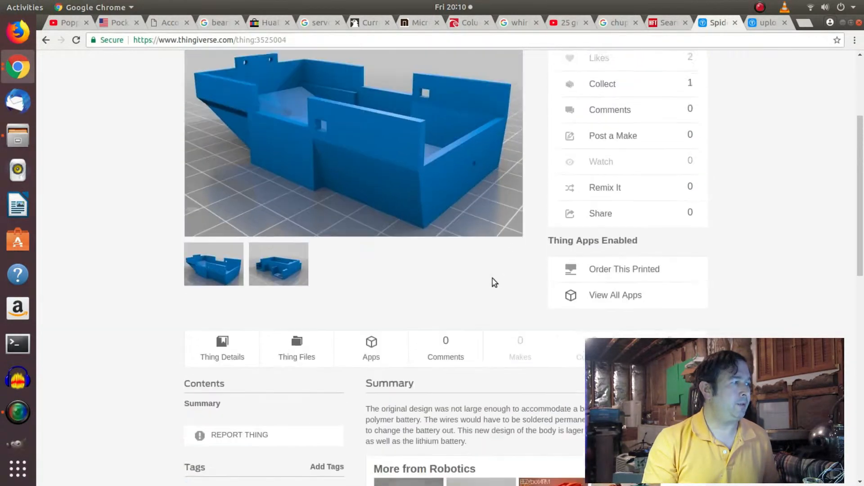
scroll("up", 3)
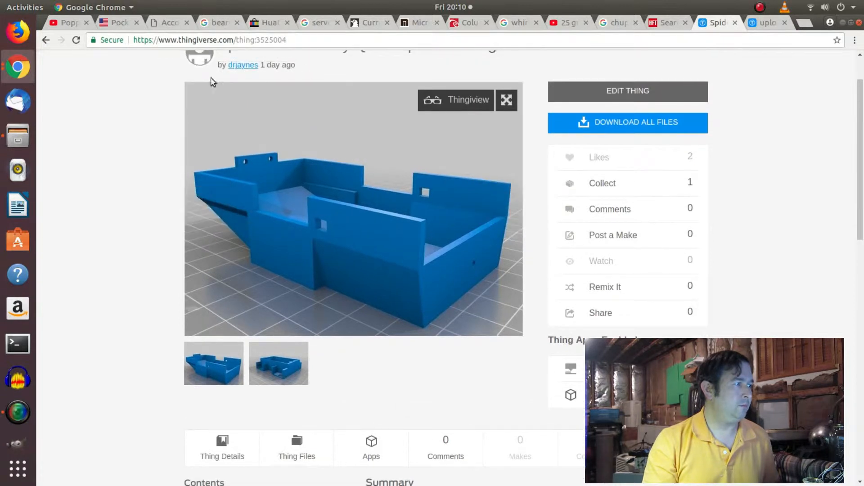
mouse_move(711, 240)
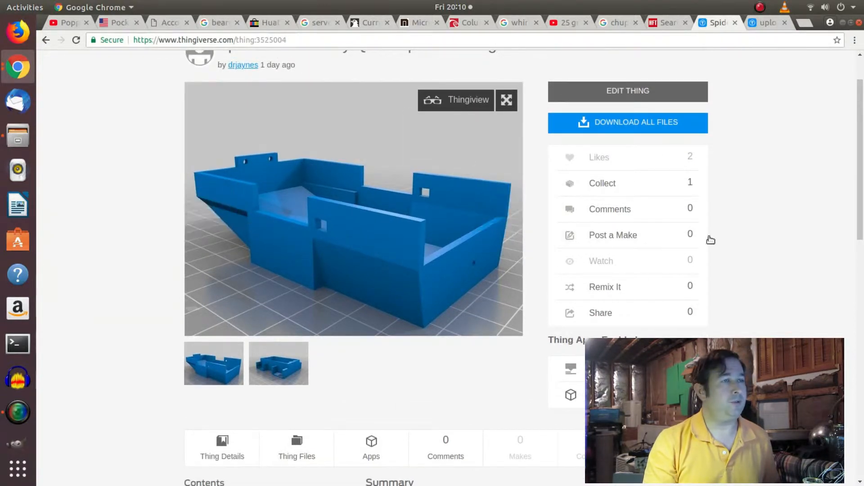
mouse_move(654, 91)
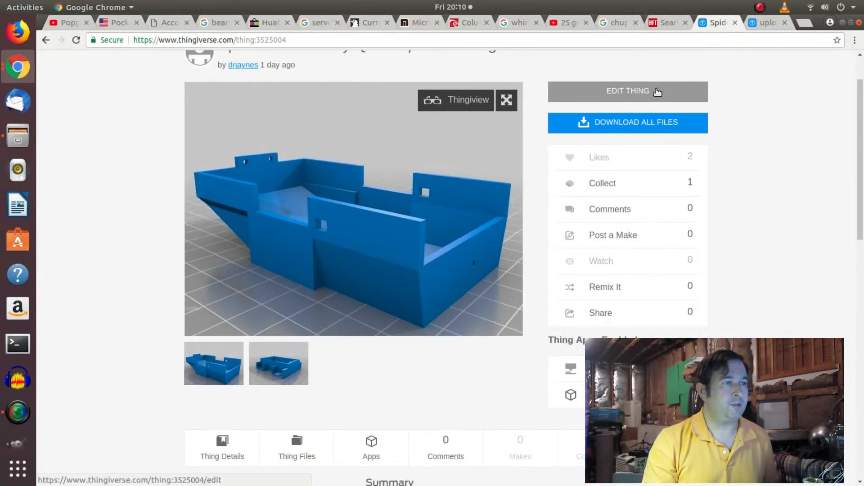
scroll("up", 3)
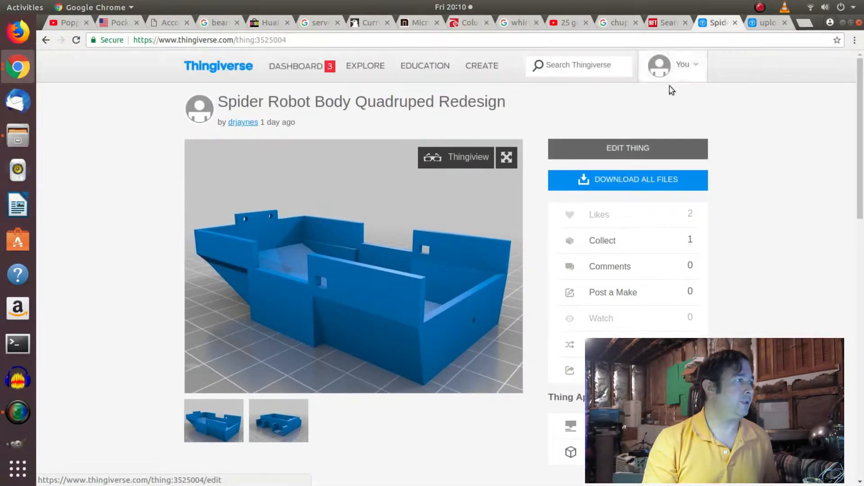
Open Edit Thing and scroll down to the Thing Information Summary box.
left_click(627, 147)
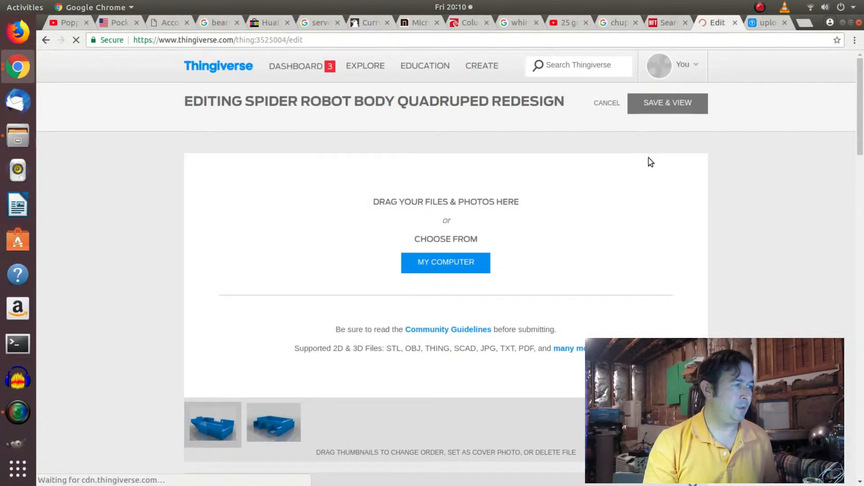
scroll("down", 3)
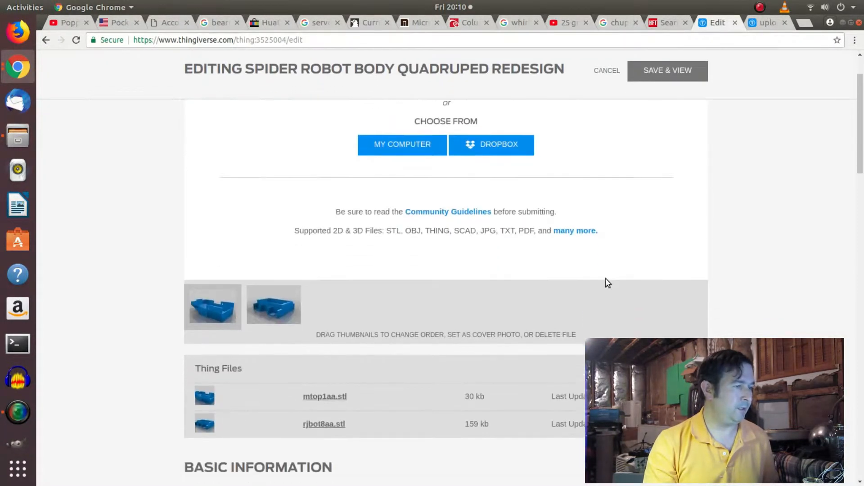
scroll("down", 3)
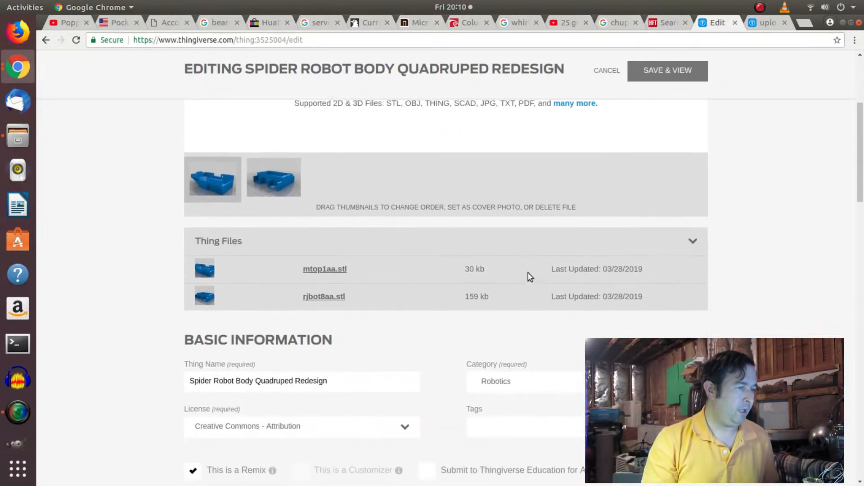
scroll("down", 3)
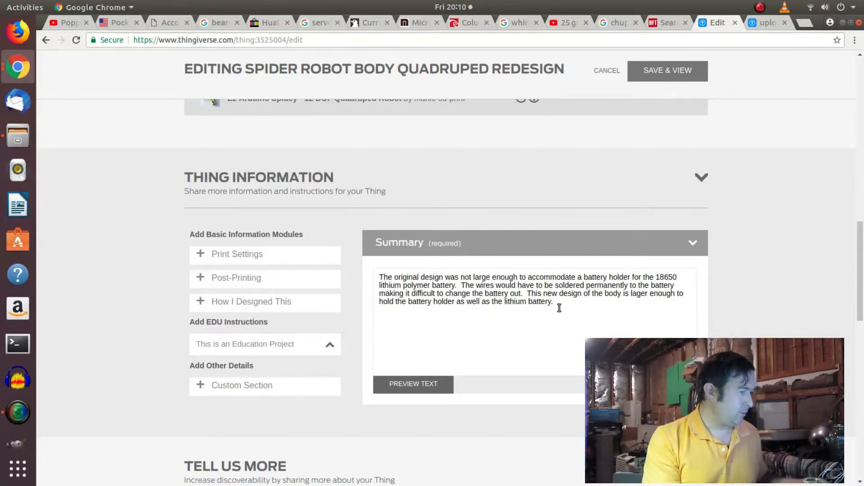
type("https://youtu.be/Mx9Jg5lx-PE")
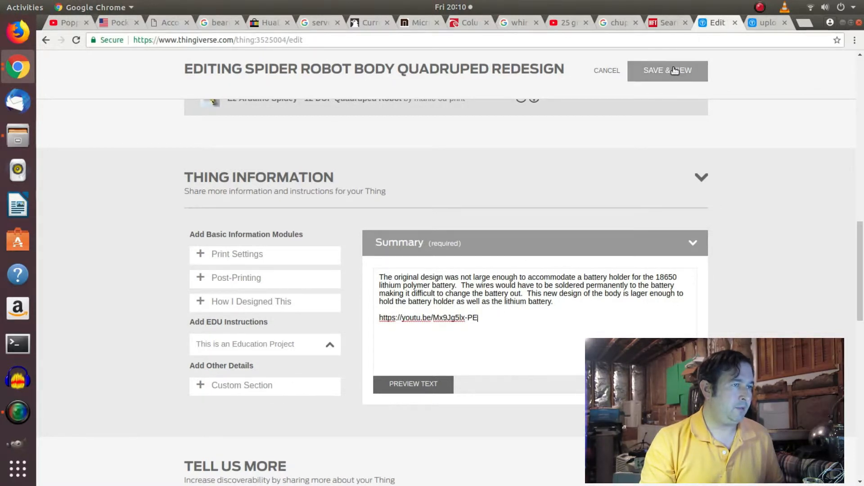
left_click(667, 70)
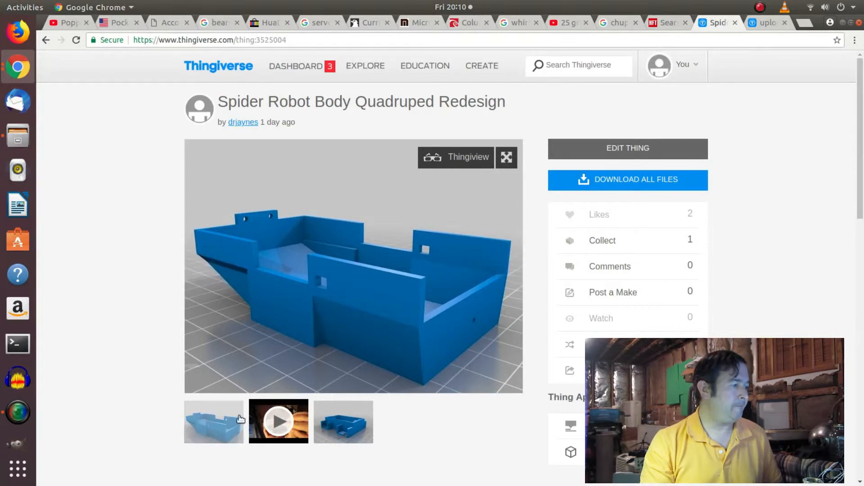
Play the gallery video thumbnail, return to the 3D model, and check the summary link.
scroll("down", 3)
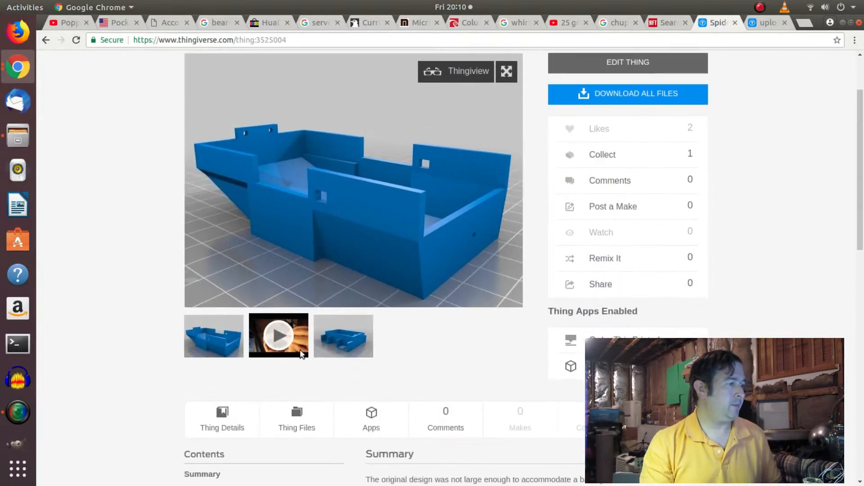
left_click(278, 337)
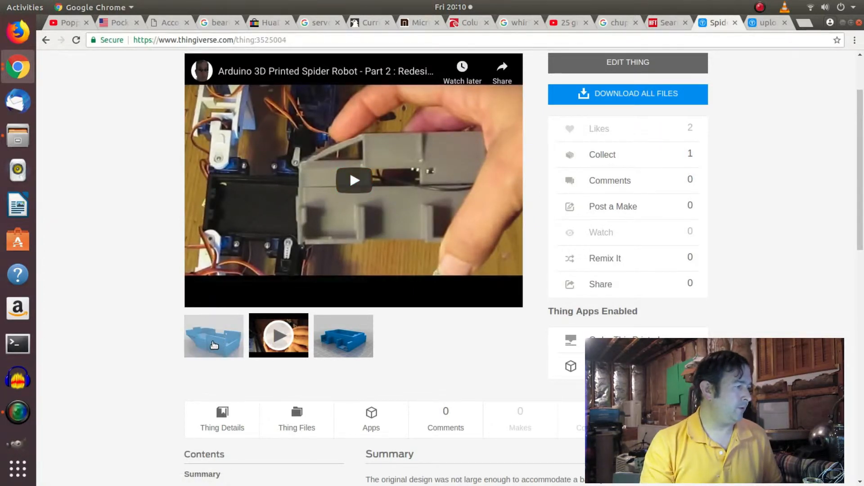
left_click(214, 336)
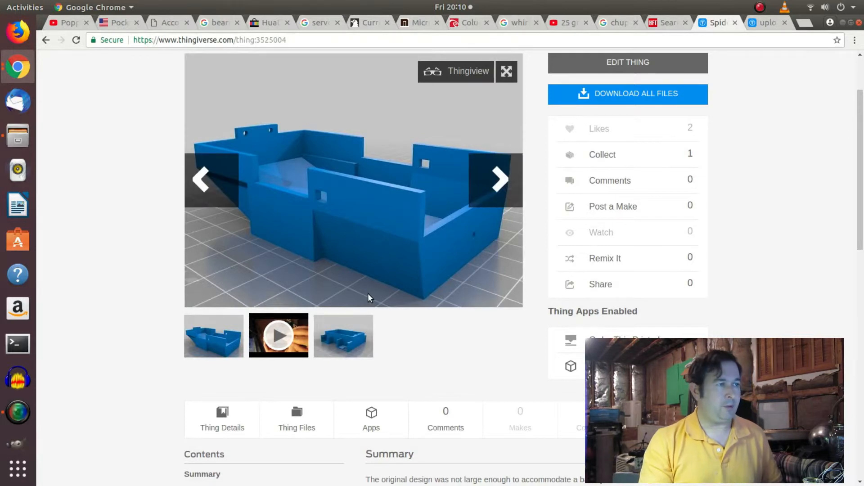
scroll("down", 3)
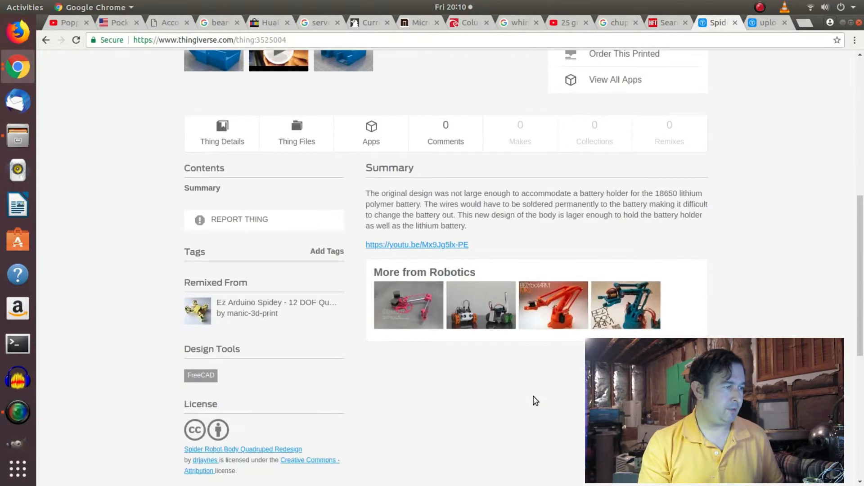
mouse_move(501, 239)
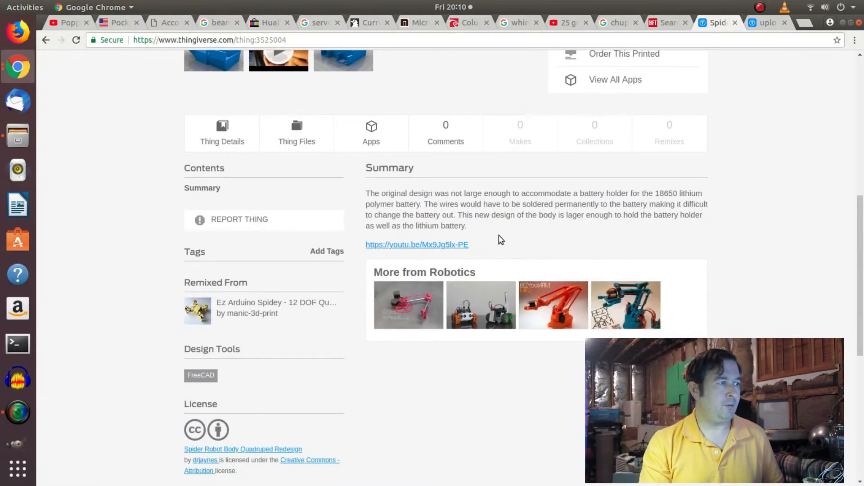
scroll("up", 3)
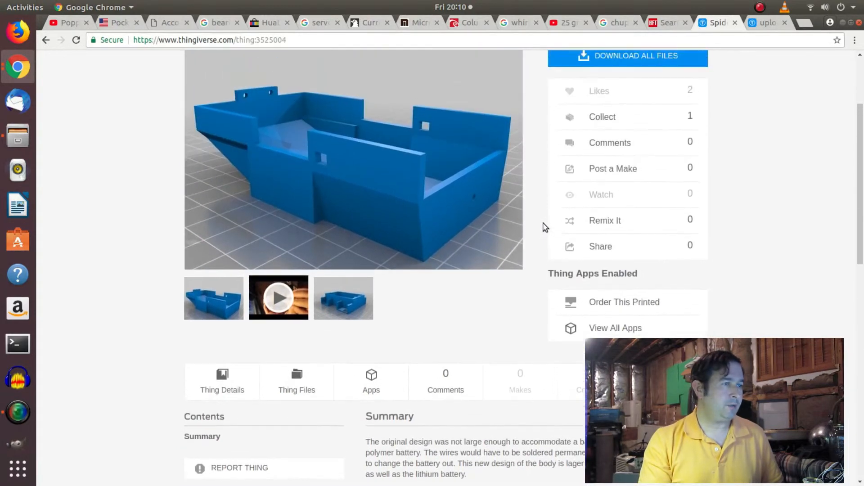
scroll("up", 3)
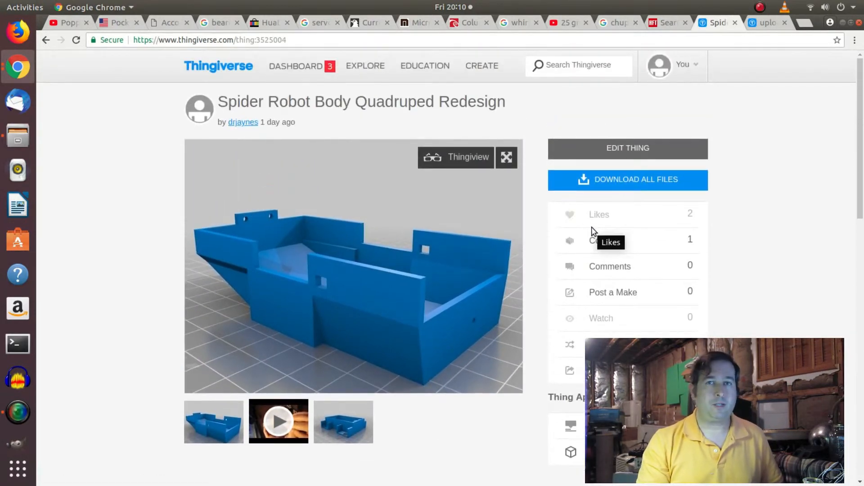